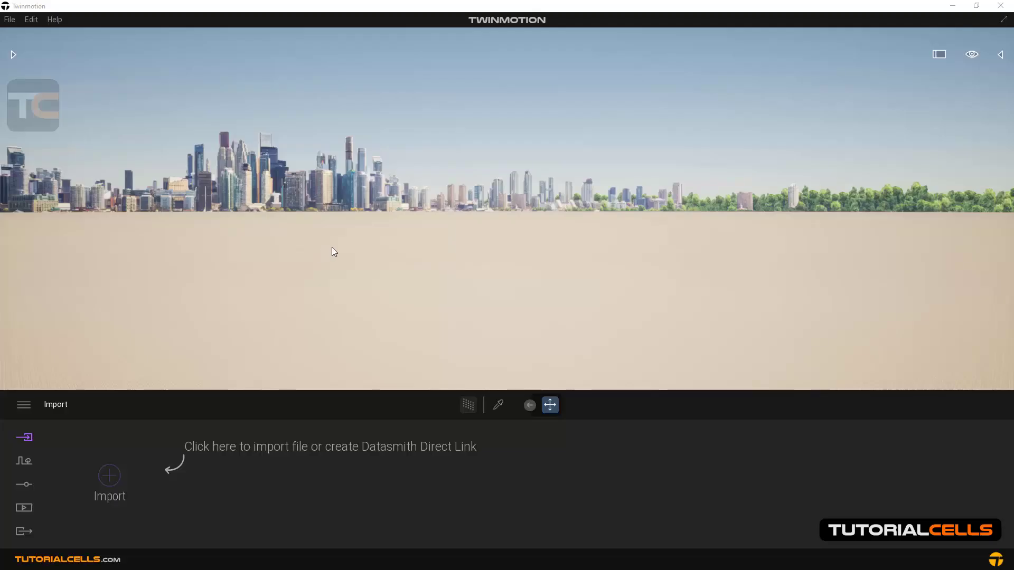
mouse_move(418, 280)
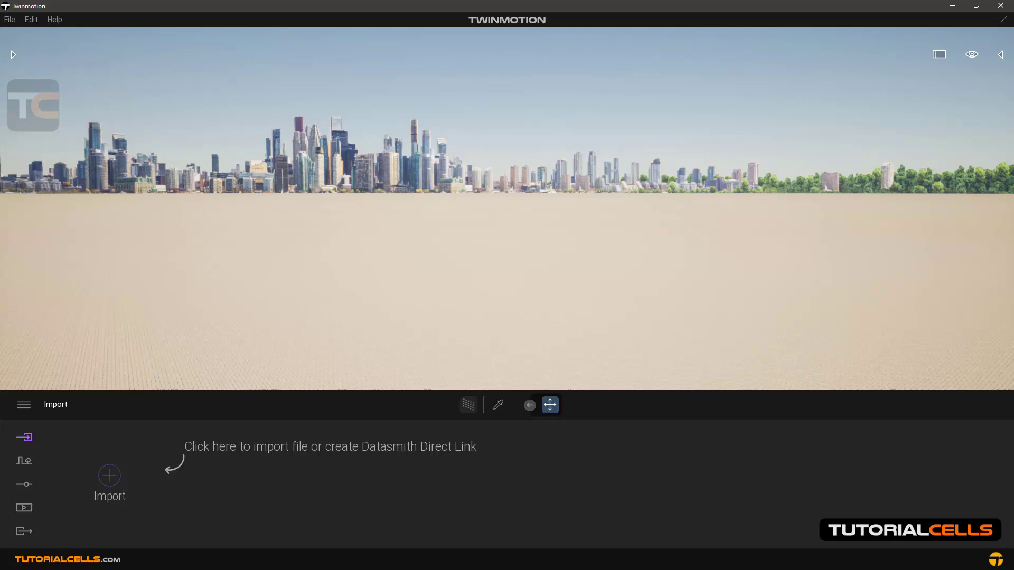
mouse_move(389, 273)
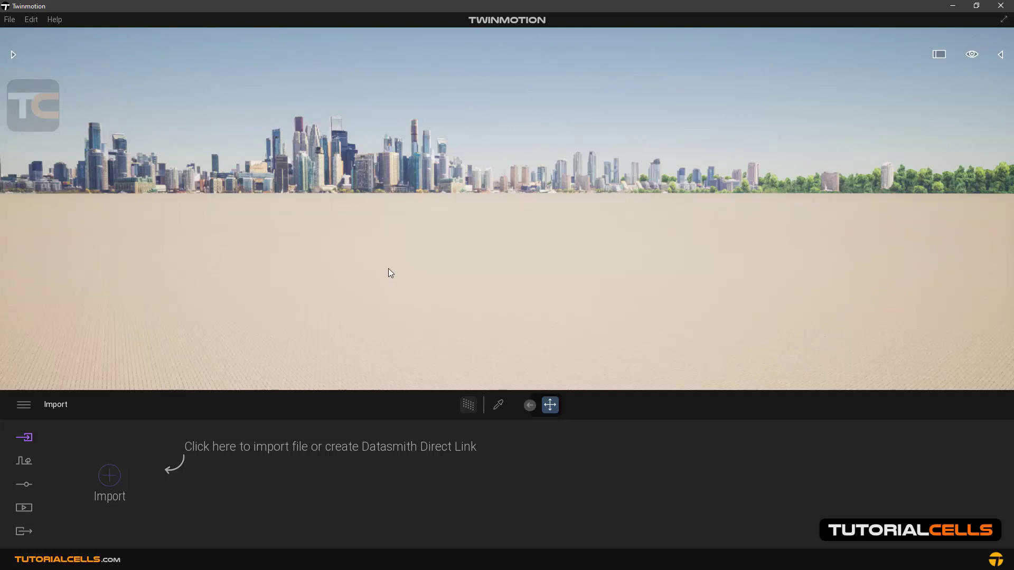
mouse_move(416, 263)
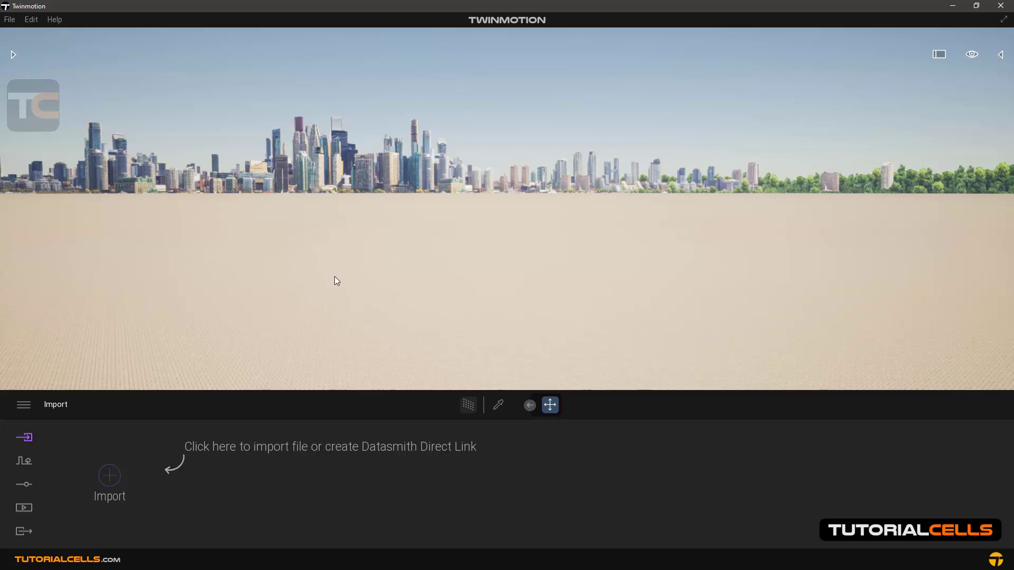
mouse_move(333, 282)
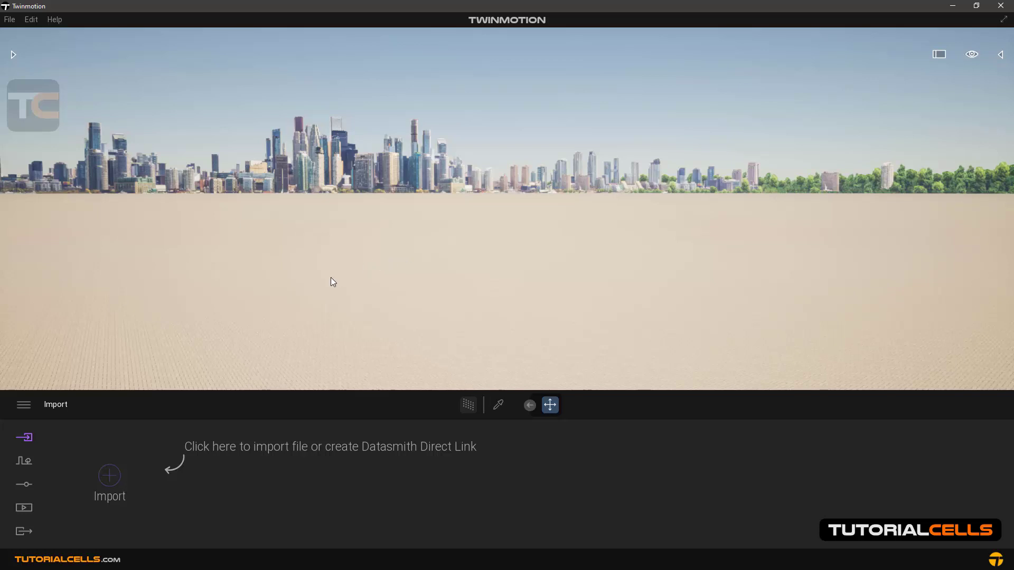
mouse_move(341, 285)
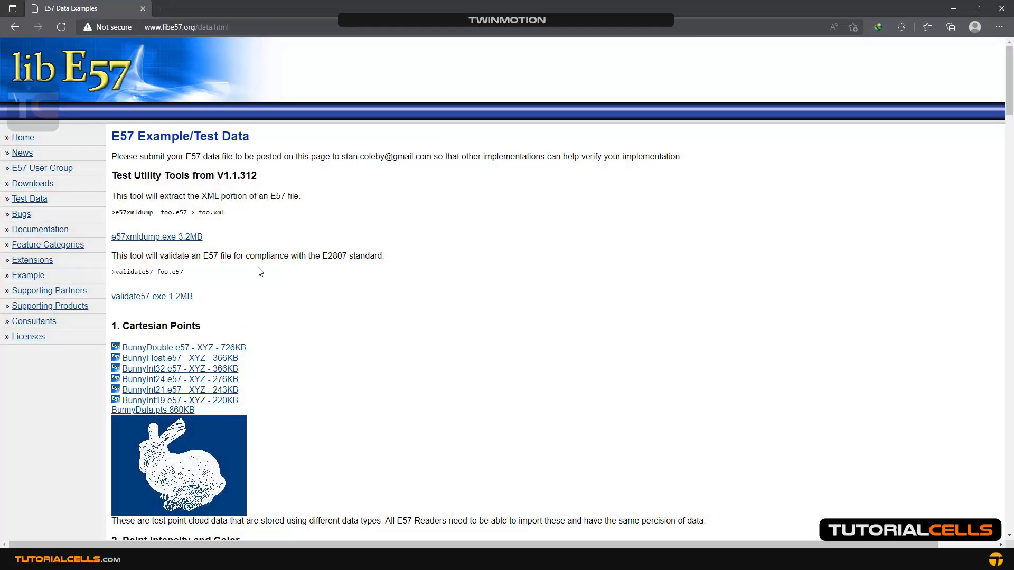
- Scroll the libE57 Test Data page down to the Trimble_StSulpice-Cloud-50mm.e57 link
scroll(down, 3)
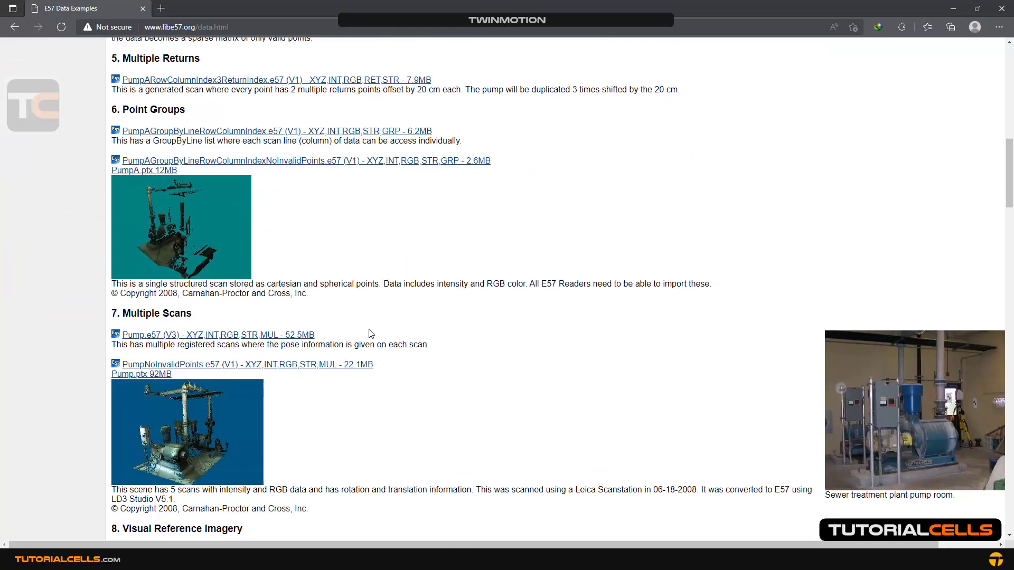
scroll(down, 3)
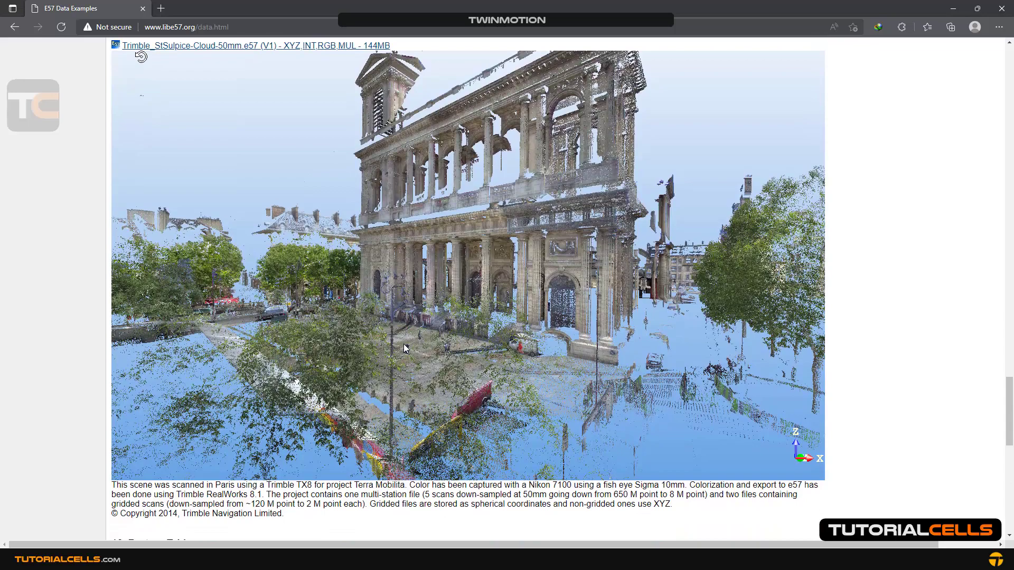
scroll(down, 3)
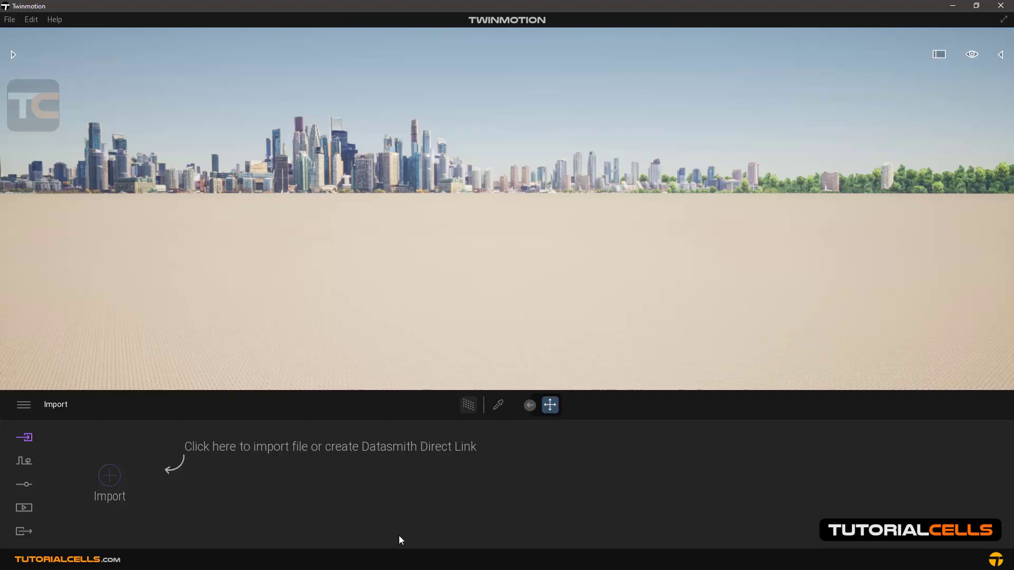
mouse_move(109, 476)
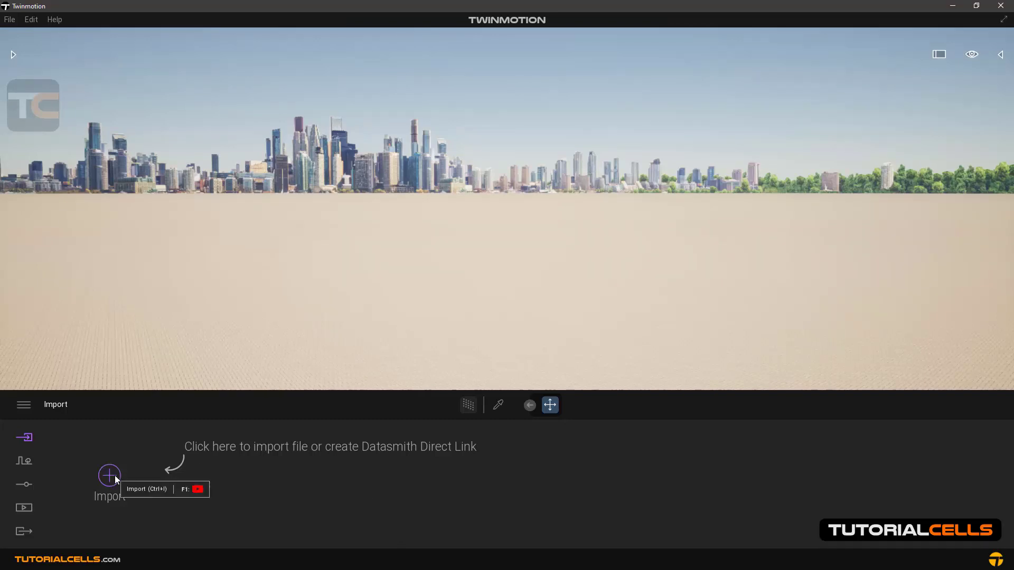
- Choose Trimble_StSulpice-Cloud-50mm.e57 from the project files folder as the point cloud import
click(109, 476)
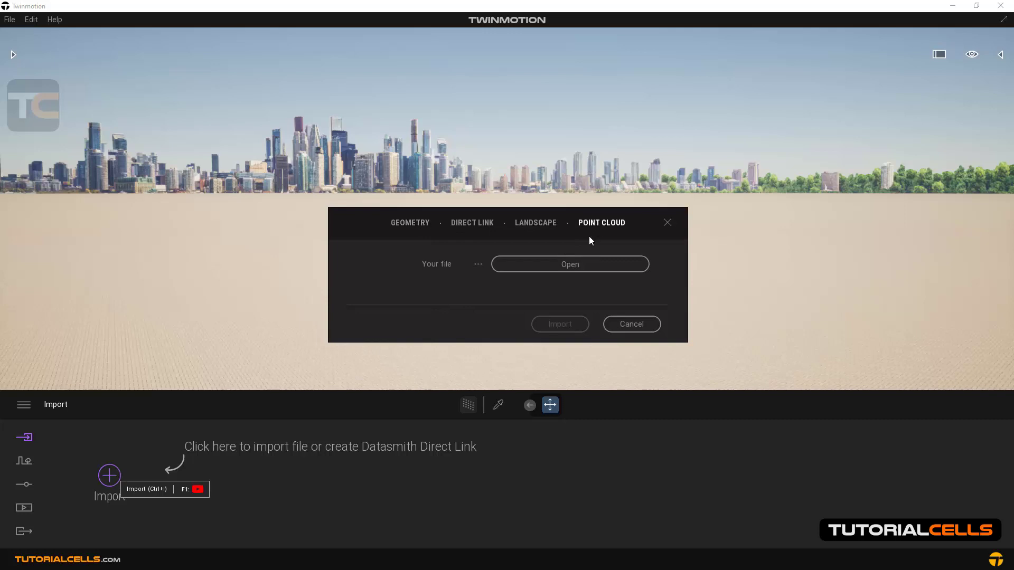
click(570, 264)
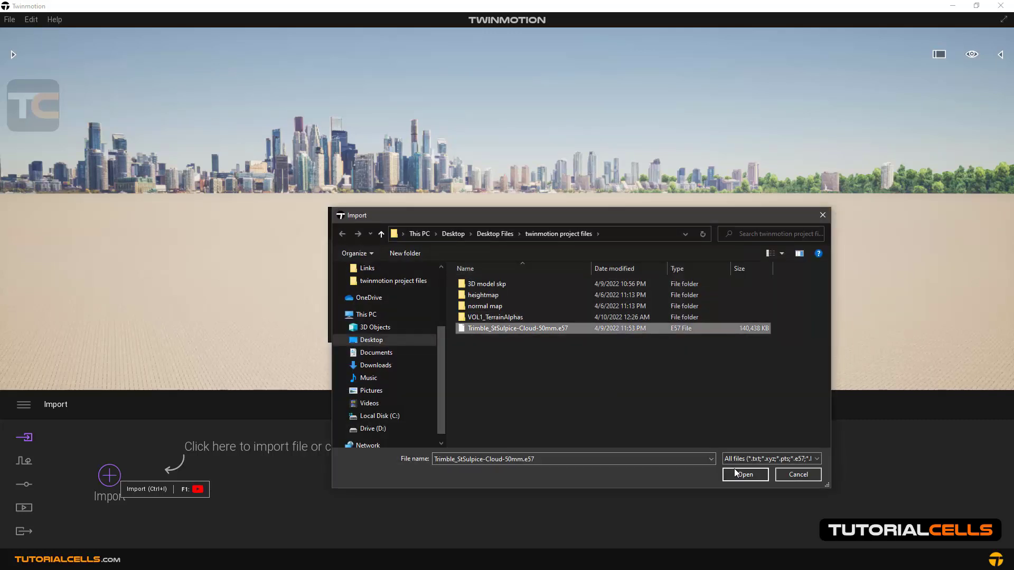
click(743, 474)
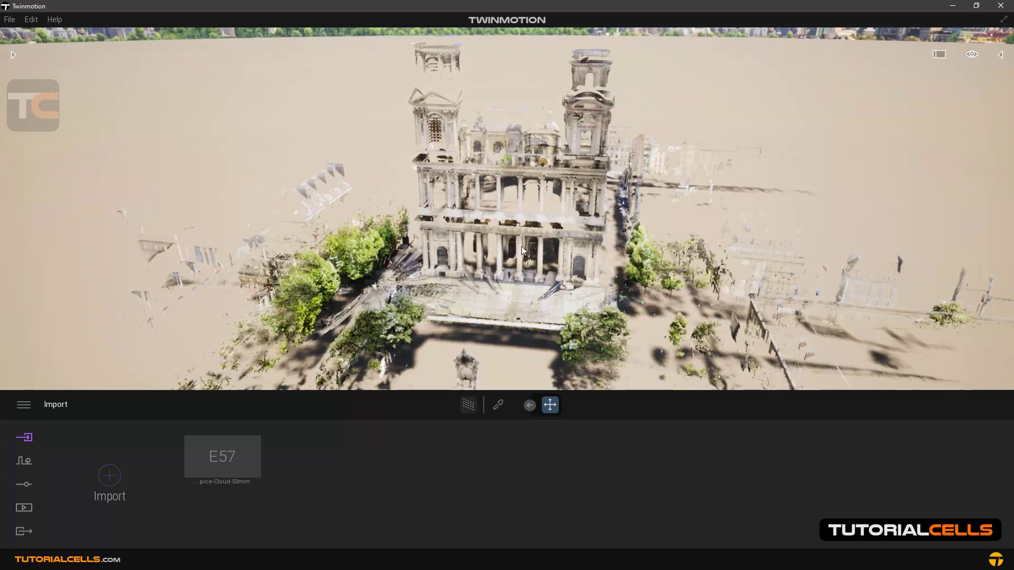
- Select the loaded St Sulpice church point cloud to show its point size, shadow and collision settings
click(222, 458)
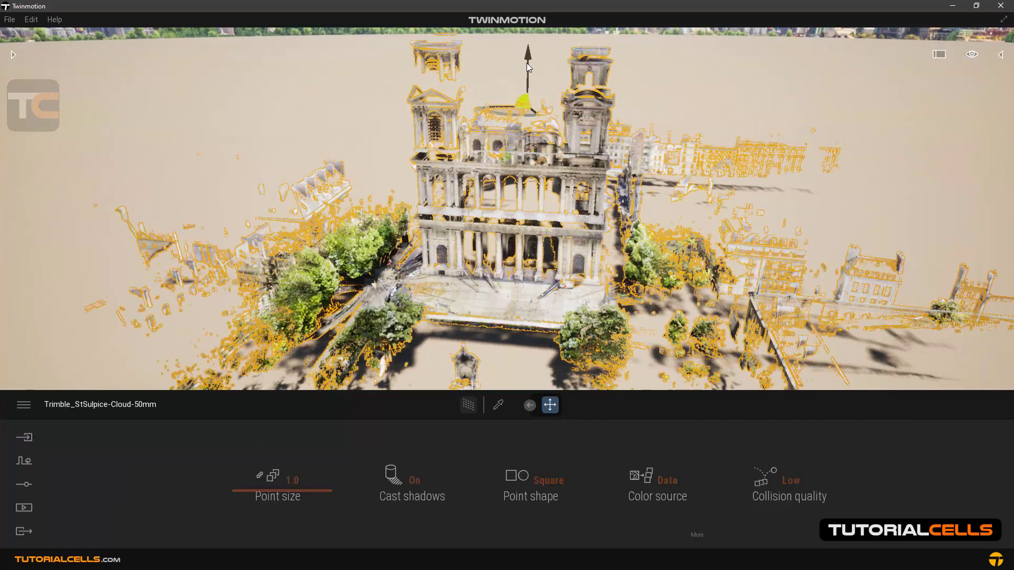